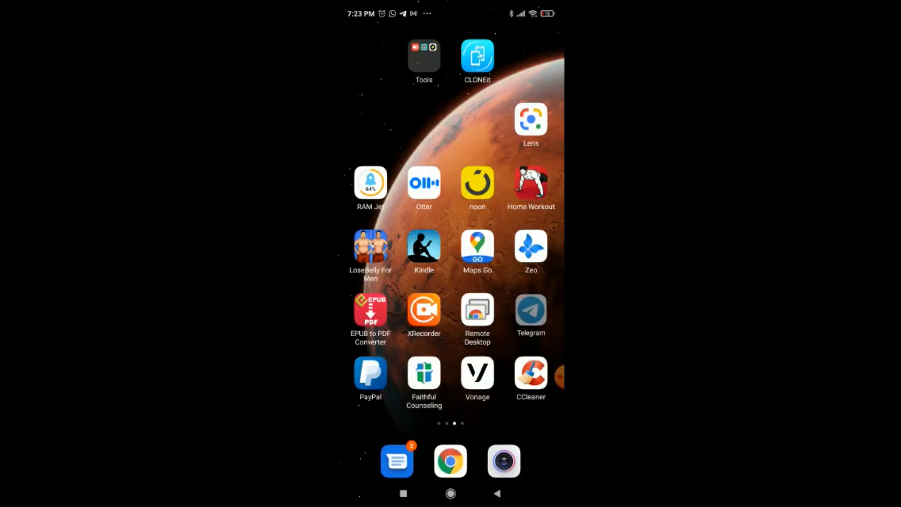
Launch Telegram, landing on the JCILM Official channel's info page
left_click(529, 314)
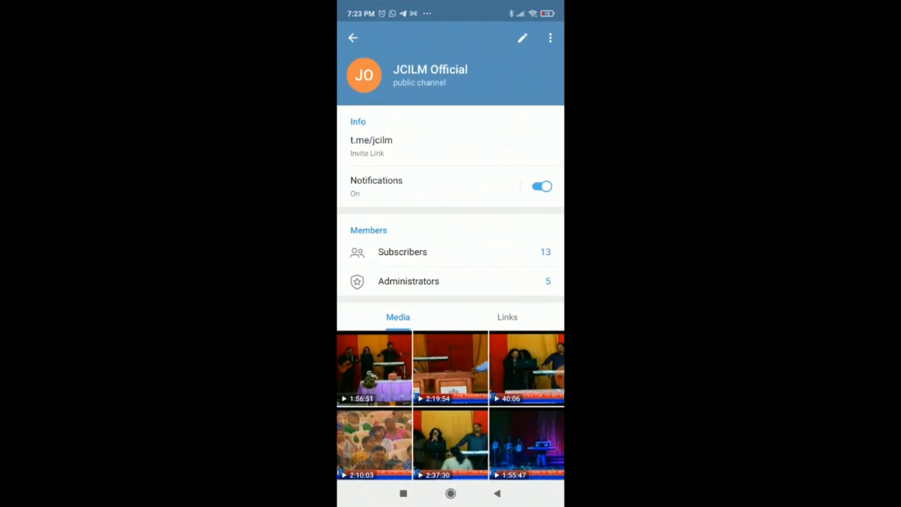
Scroll through the channel's 81 shared media to locate the 3:27 prayer video
scroll("up", 3)
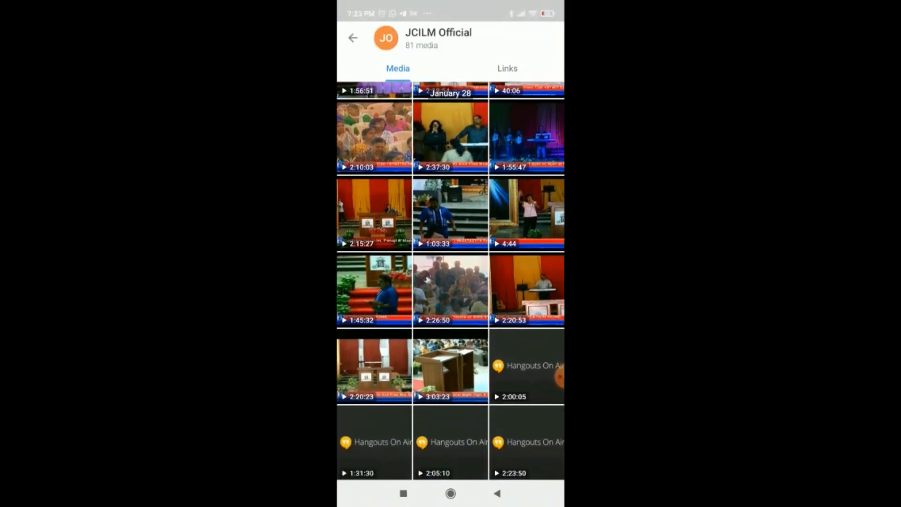
scroll("down", 3)
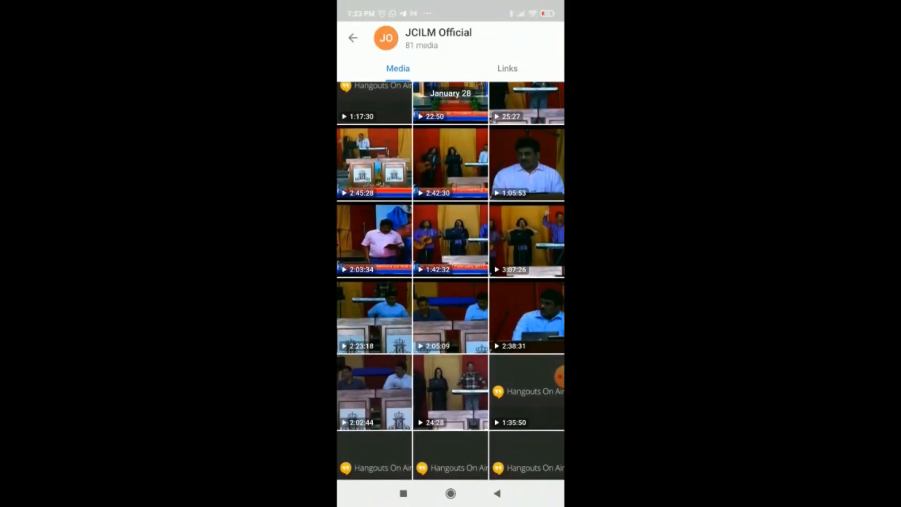
scroll("down", 3)
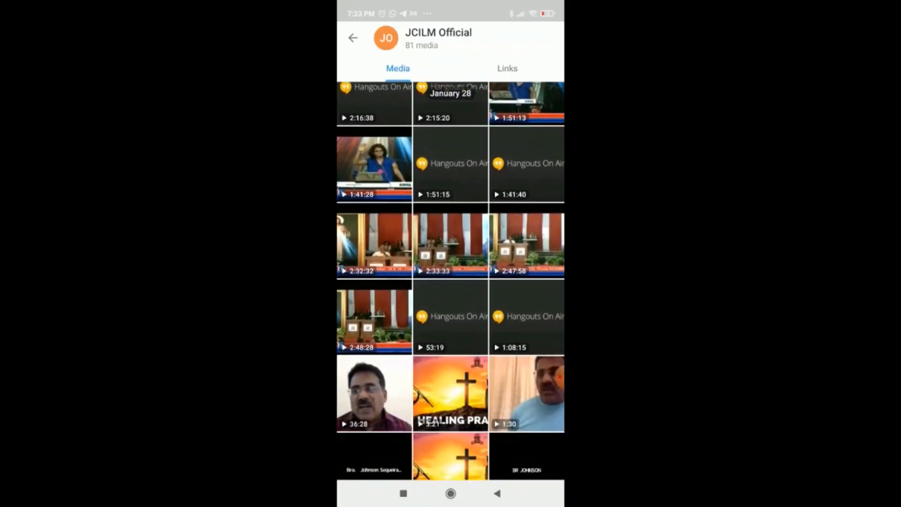
scroll("down", 3)
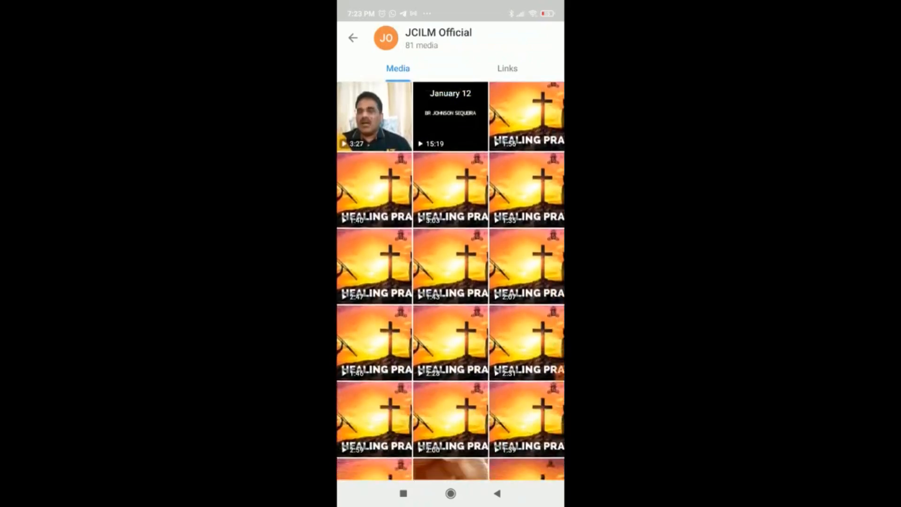
scroll("down", 3)
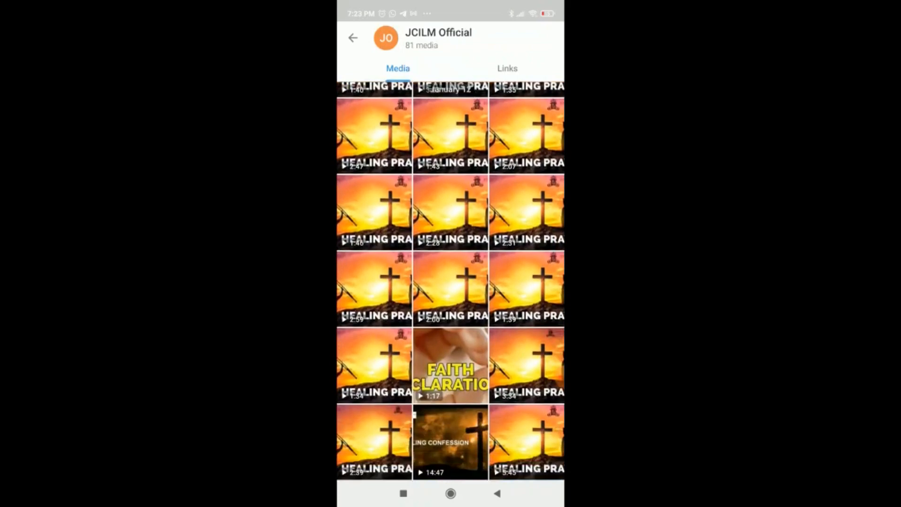
scroll("down", 3)
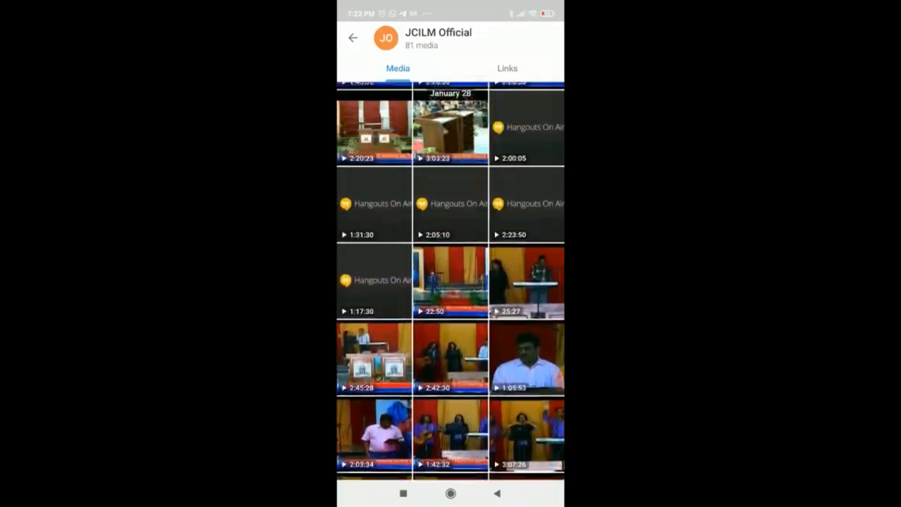
scroll("up", 3)
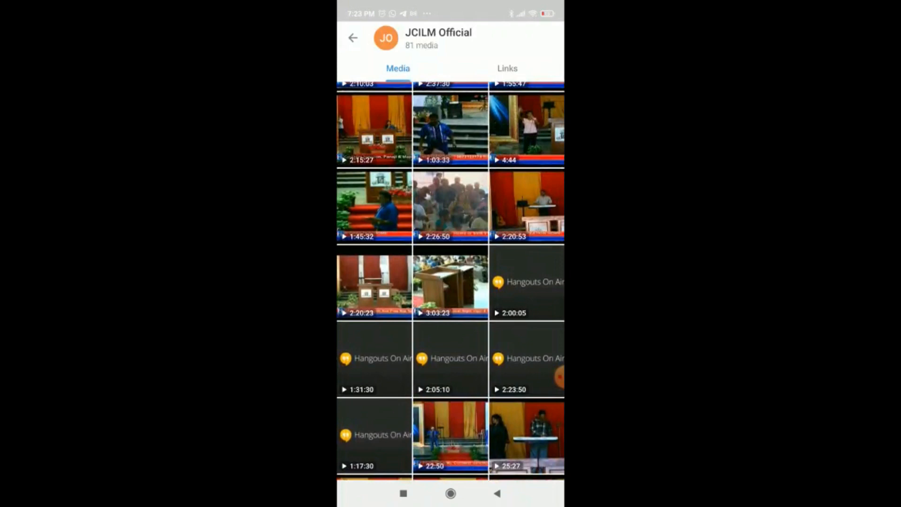
scroll("down", 3)
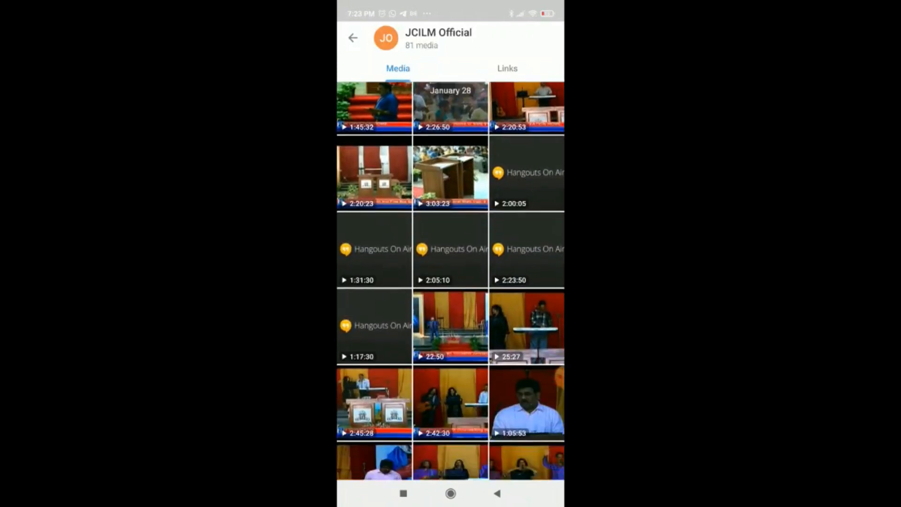
scroll("down", 3)
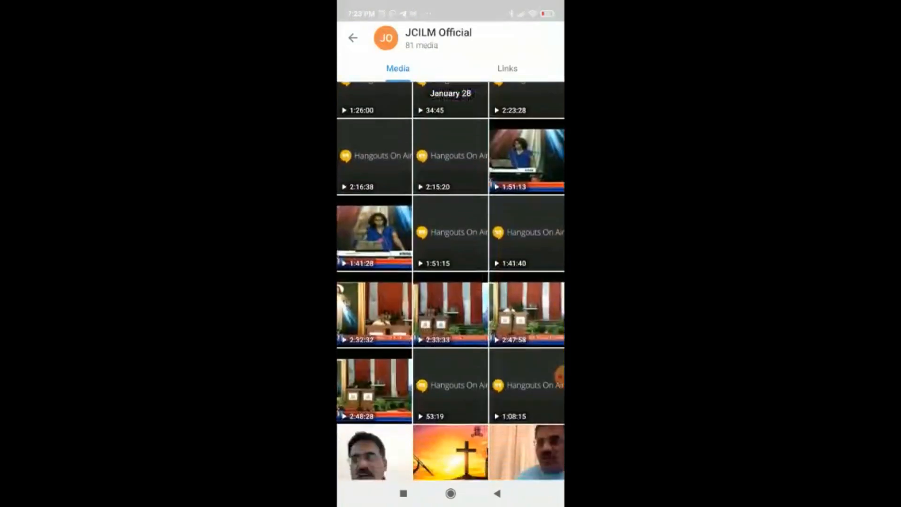
scroll("down", 3)
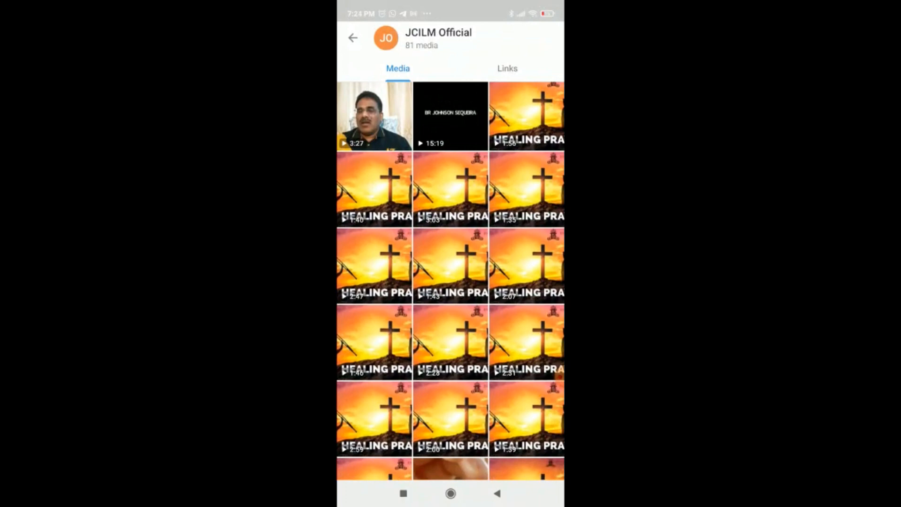
scroll("down", 3)
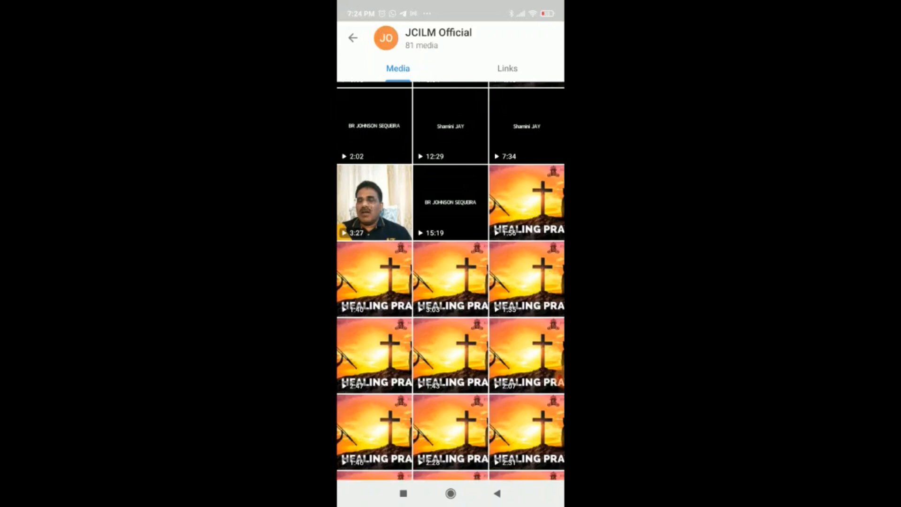
Download the 3:27 'Prayer Destroying The Stronghold Of Depression' video in the viewer
left_click(374, 200)
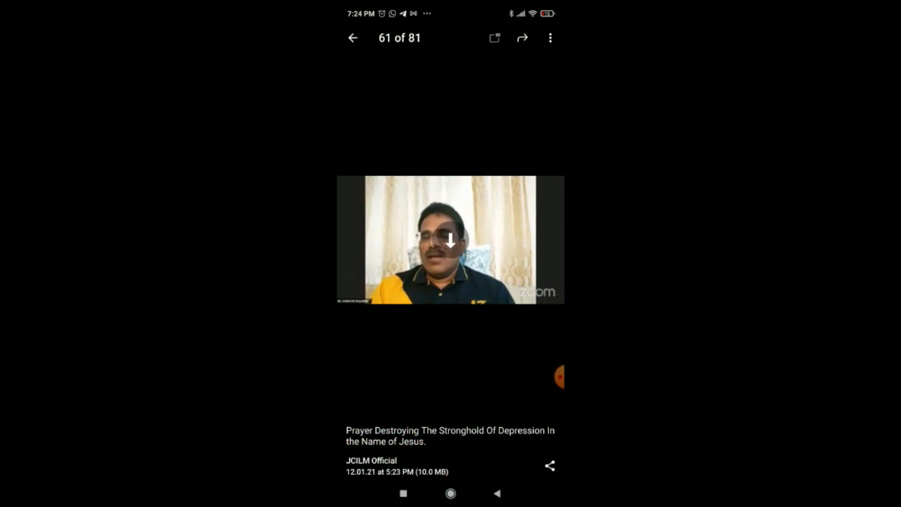
left_click(451, 239)
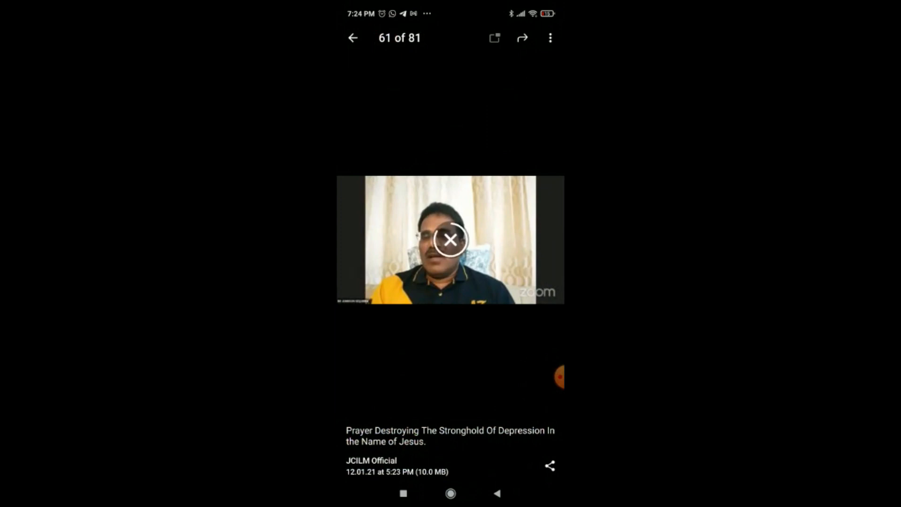
Play the downloaded video briefly, pause it, and bring up its options menu
left_click(449, 239)
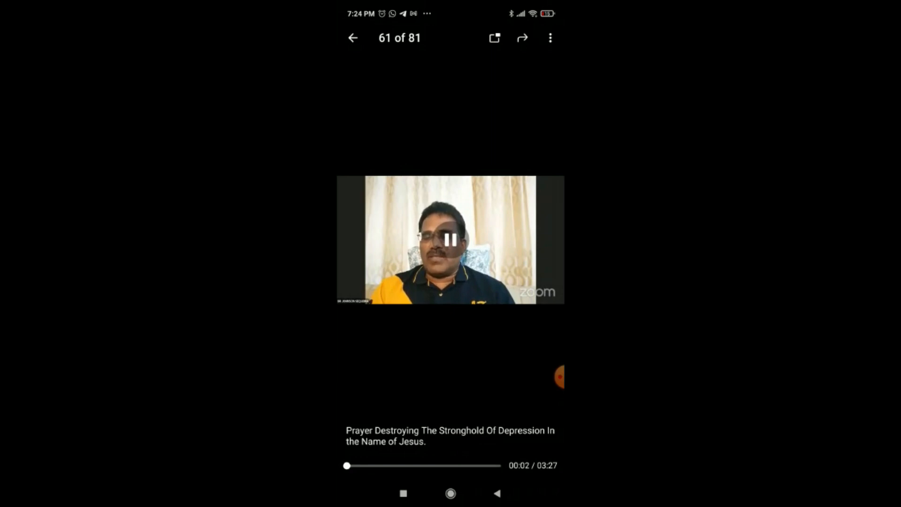
left_click(449, 239)
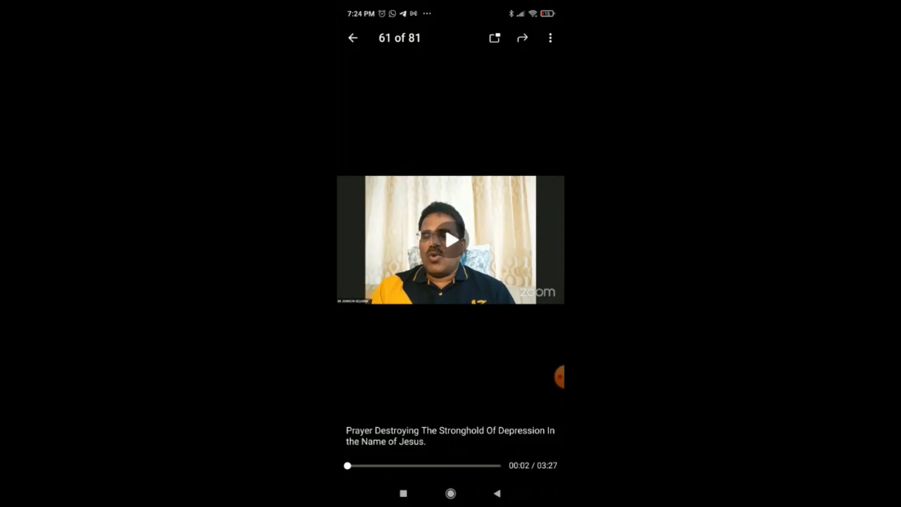
left_click(549, 37)
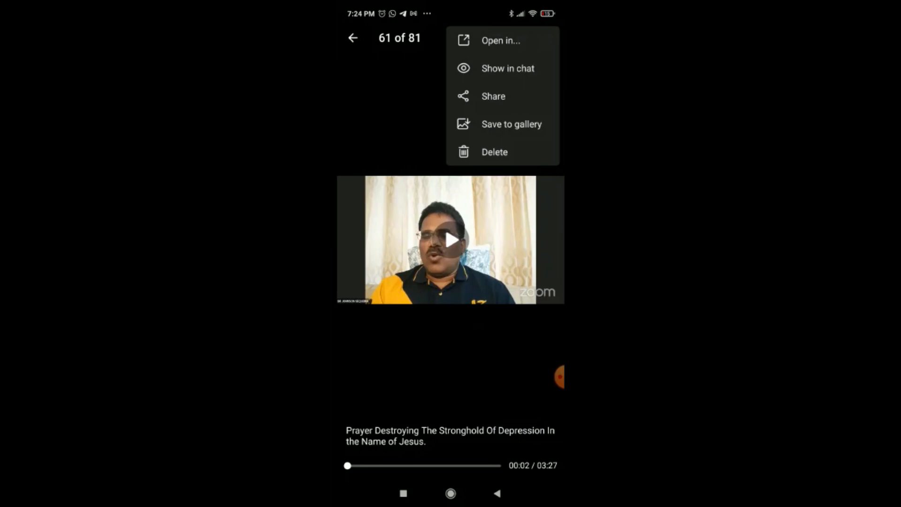
Save the prayer video to the phone's gallery via Save to gallery
left_click(511, 124)
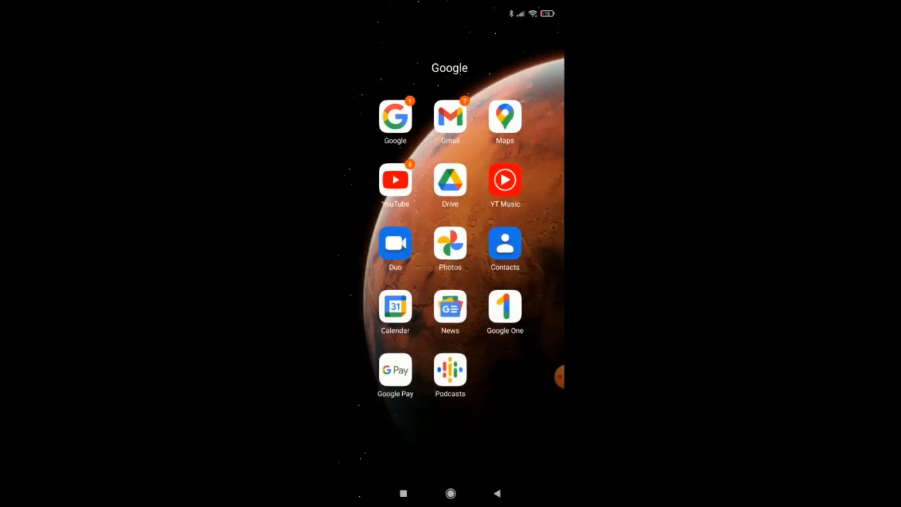
In Google Photos, play the saved 3:27 prayer video from the Telegram album
left_click(450, 241)
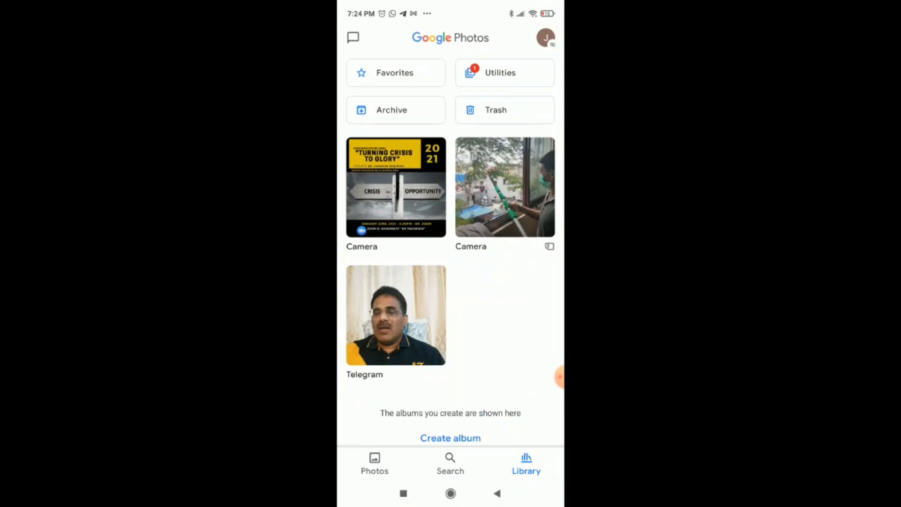
left_click(395, 315)
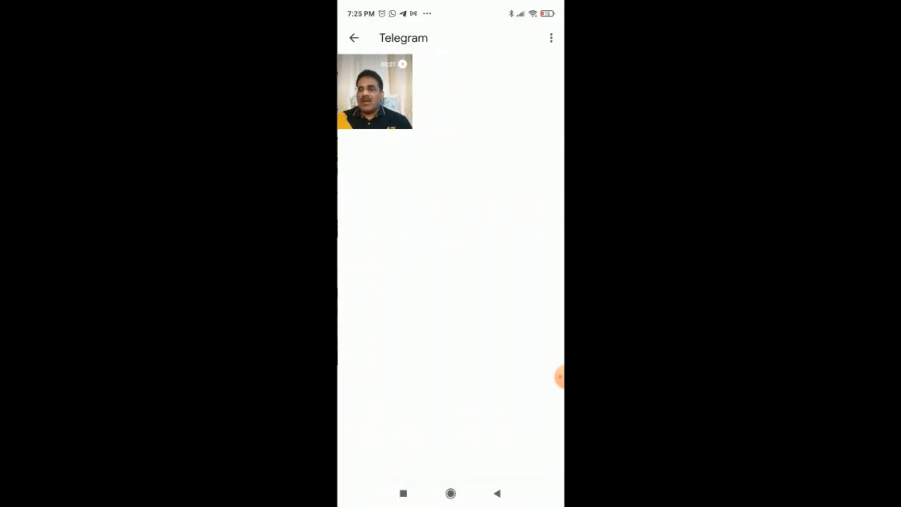
left_click(375, 91)
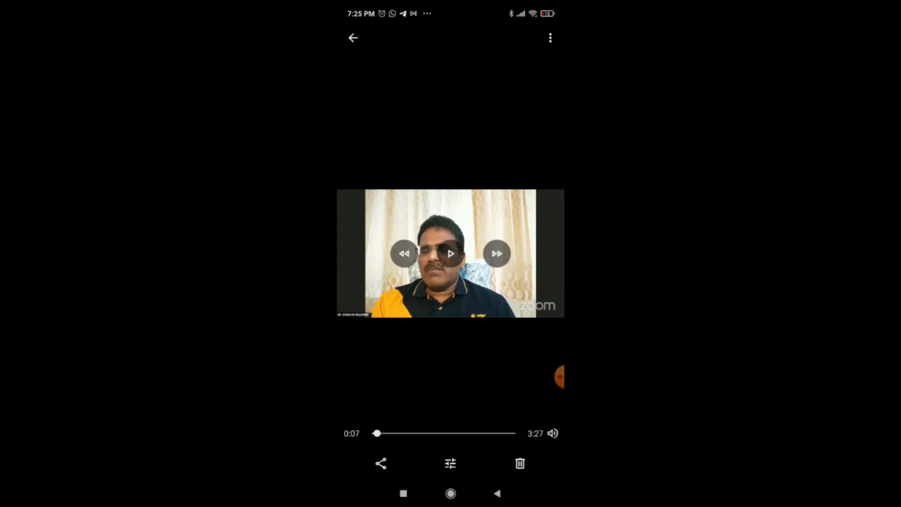